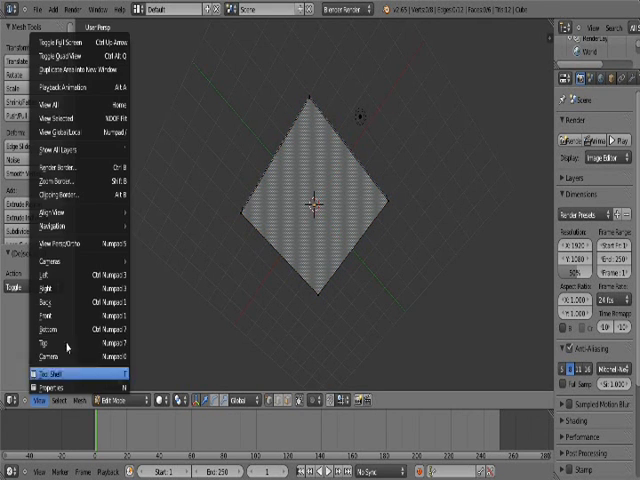
Step: Switch the viewport to top orthographic view over the stretched plane
left_click(56, 372)
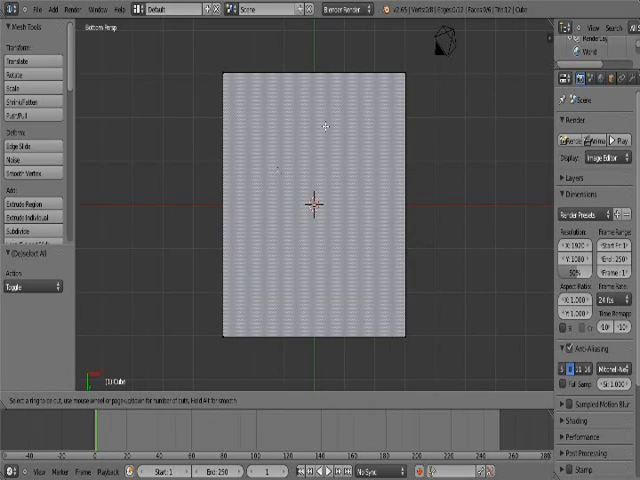
mouse_move(228, 172)
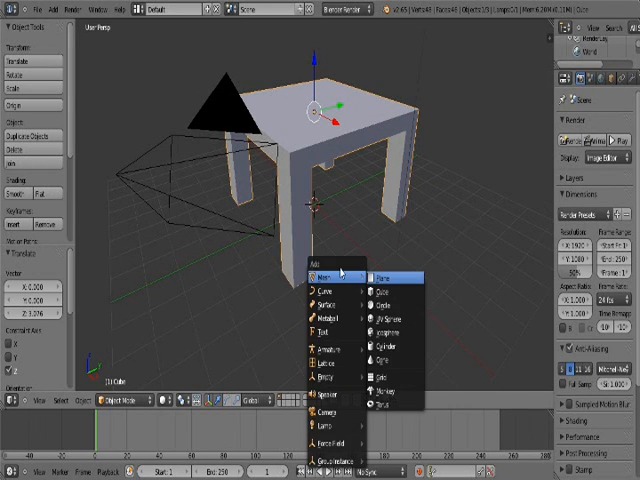
Step: Add a plane mesh to serve as the floor
left_click(384, 268)
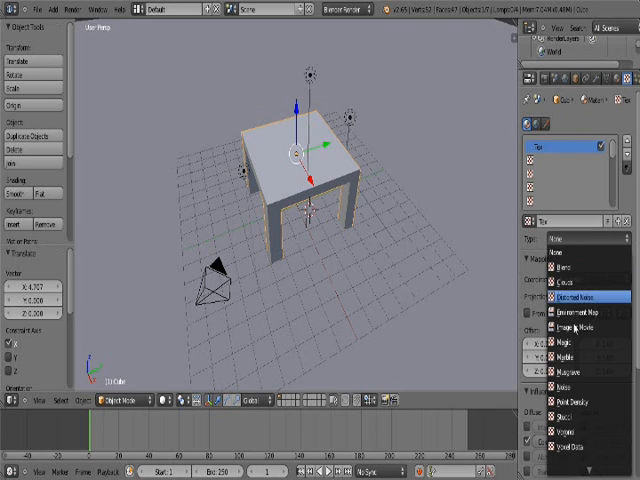
Step: Set the texture type to Image or Movie
left_click(576, 322)
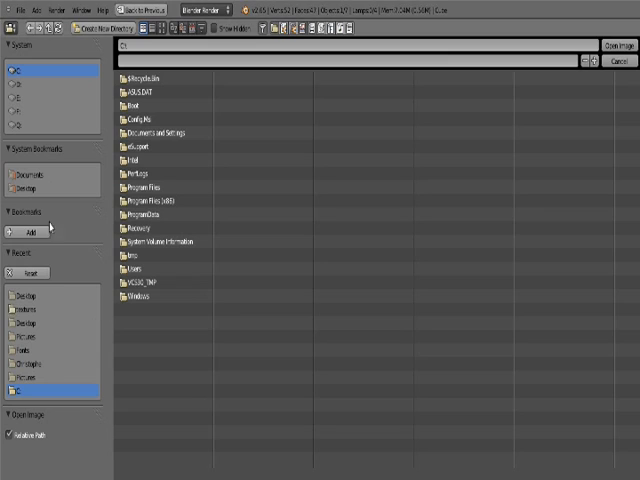
Step: Select a drive in the file browser sidebar while looking for the texture image
left_click(32, 176)
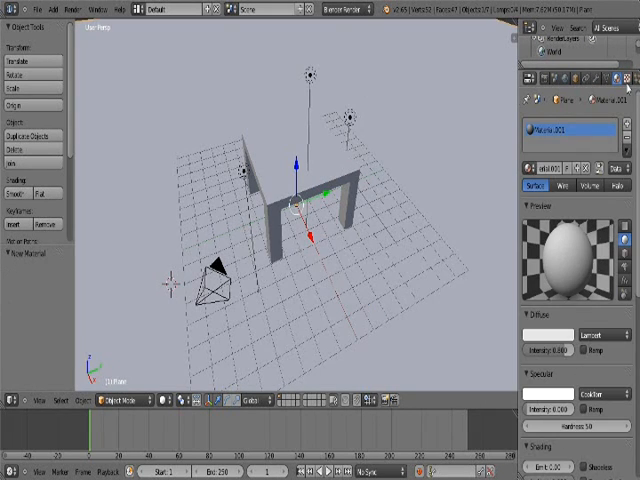
Step: Load the picture from the Desktop as the texture's image file
left_click(612, 76)
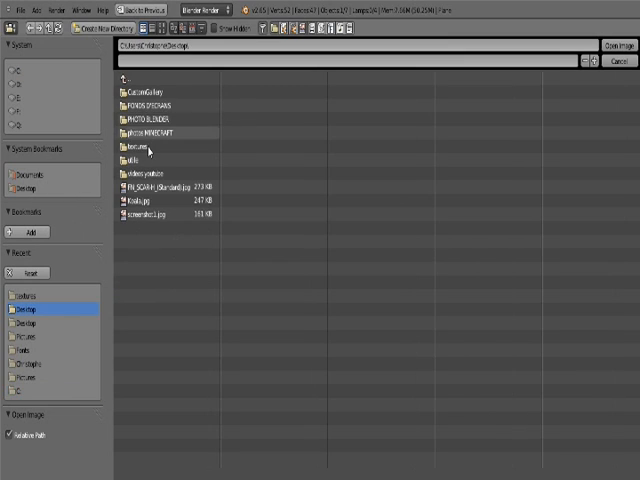
double_click(140, 148)
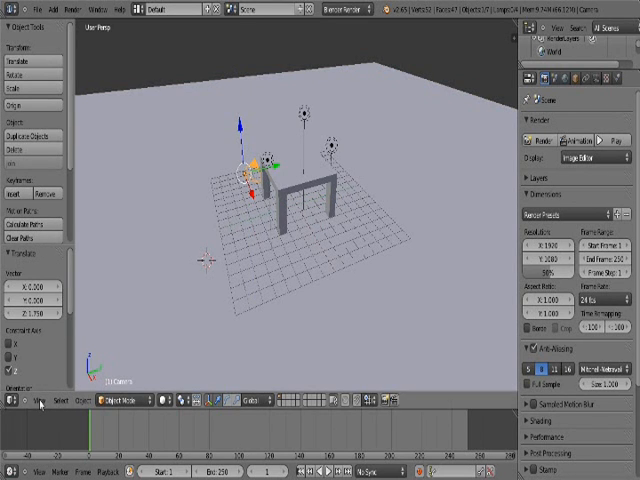
Step: Bring up the View menu to choose the camera view for framing
left_click(18, 400)
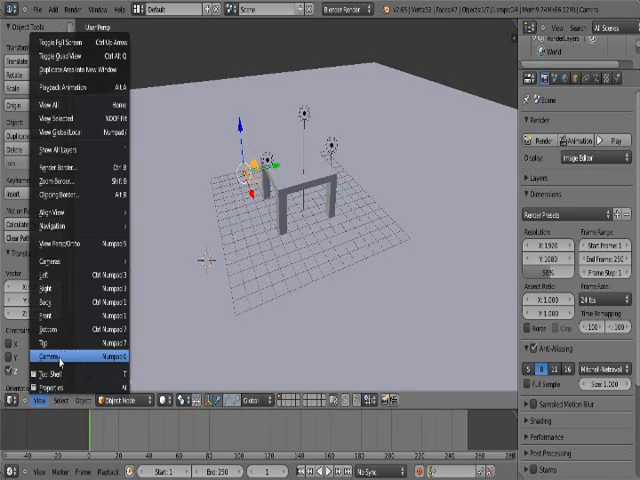